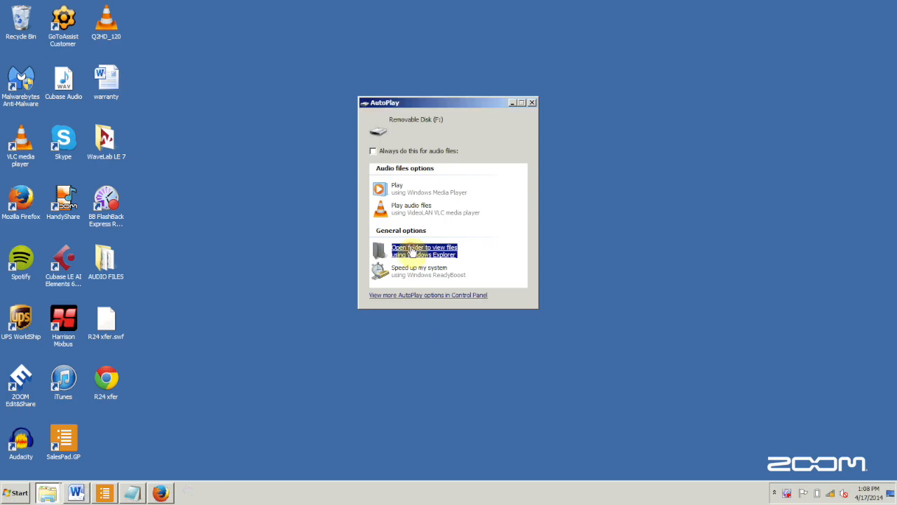
Choose 'Open folder to view files' so the removable disk opens in Explorer
click(424, 249)
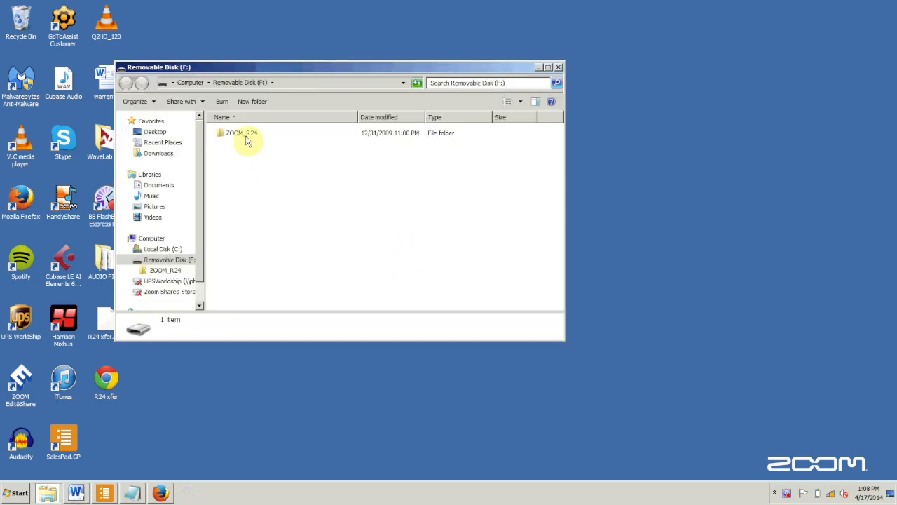
Browse into ZOOM_R24 > PROJECT > PRJ000 > AUDIO to reach the WAV recordings
double_click(242, 132)
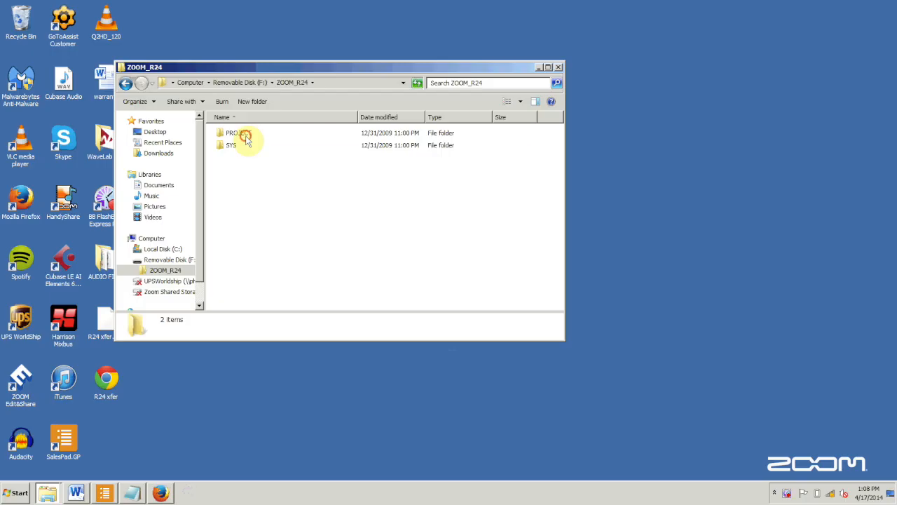
double_click(236, 132)
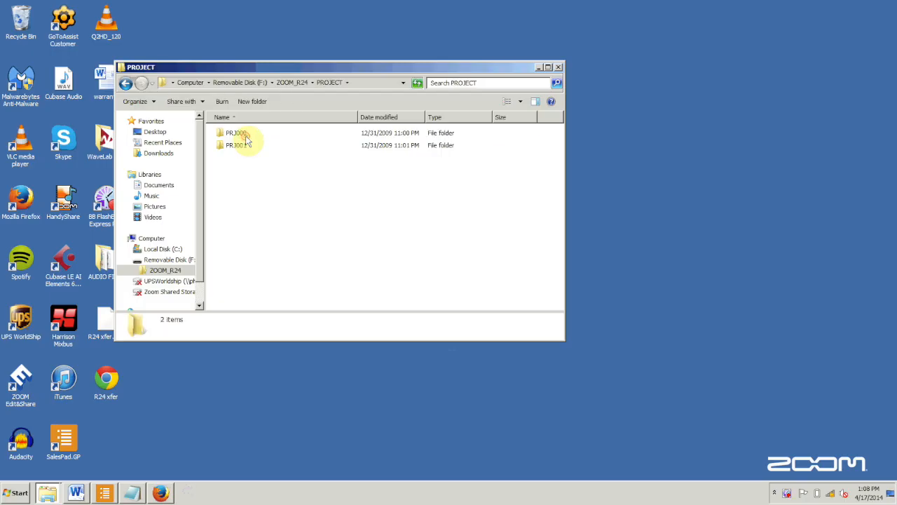
click(235, 132)
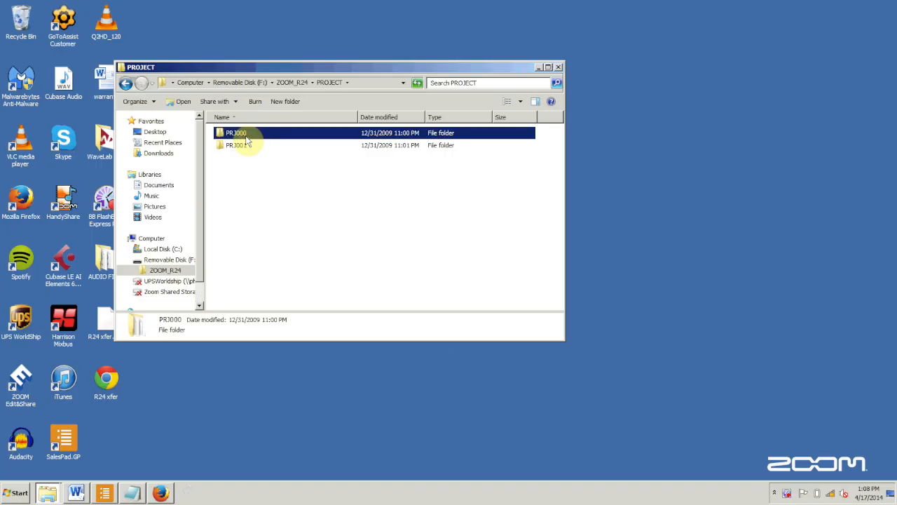
double_click(236, 132)
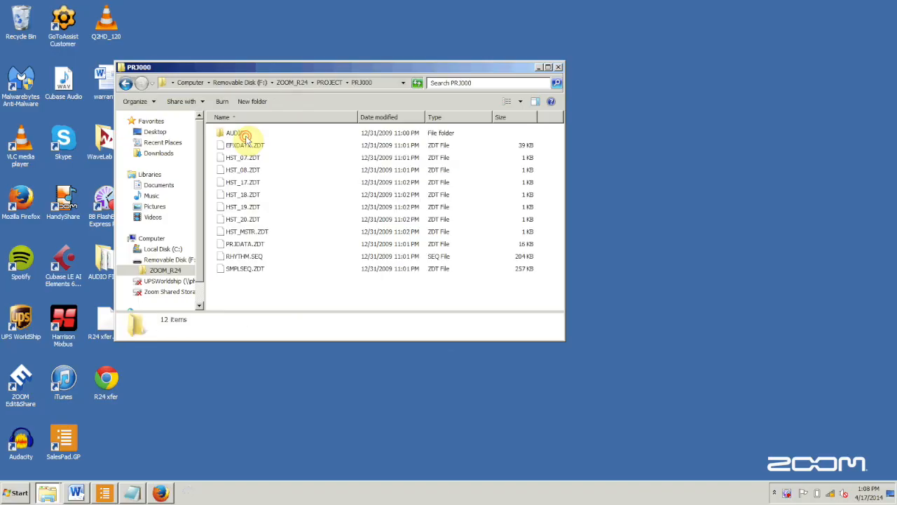
click(235, 131)
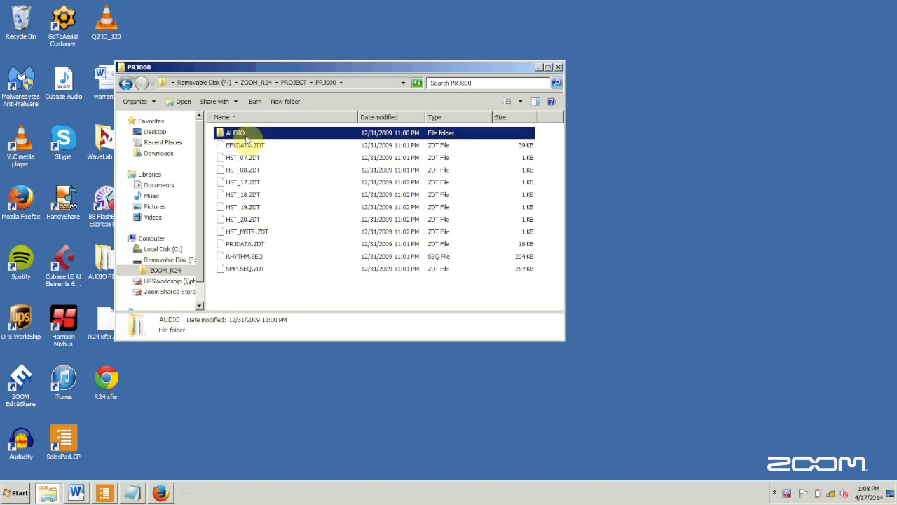
double_click(235, 131)
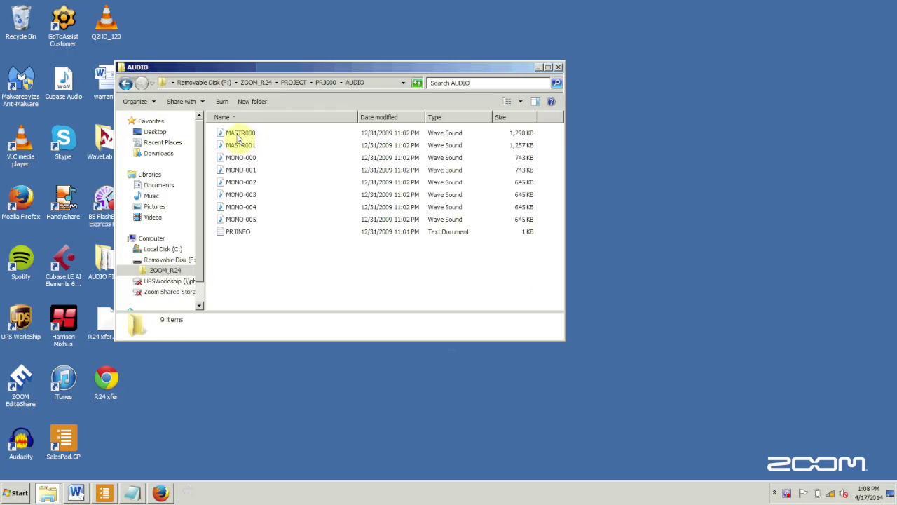
Select the MASTR000 recording and drag it out, then open the ZOOM_SD card on the Mac
click(241, 132)
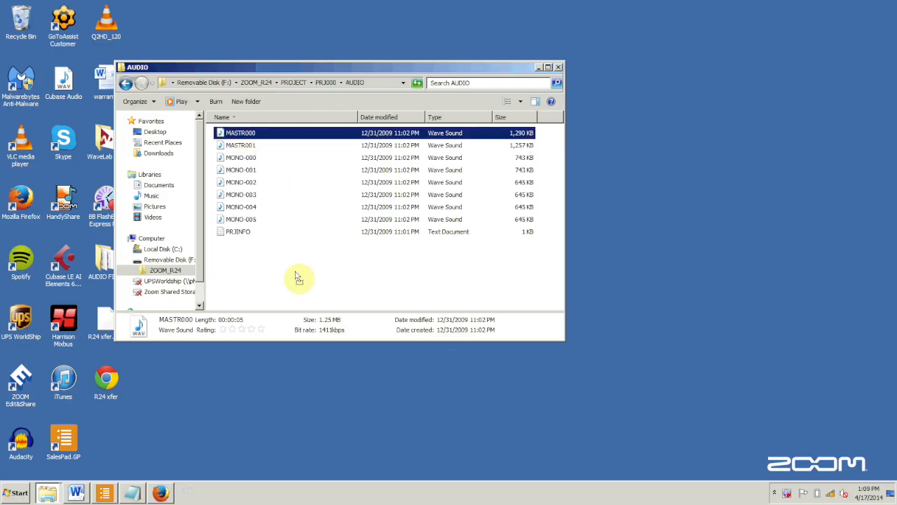
drag(241, 132, 275, 384)
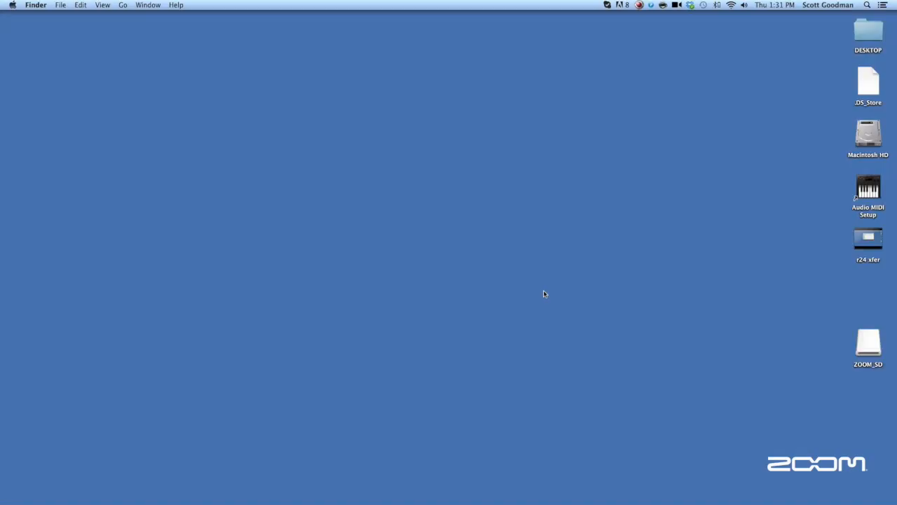
mouse_move(861, 345)
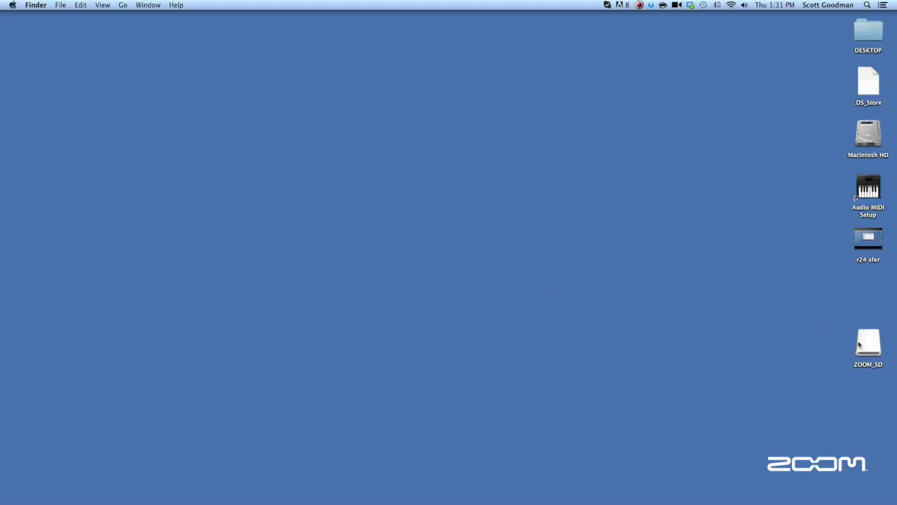
double_click(868, 342)
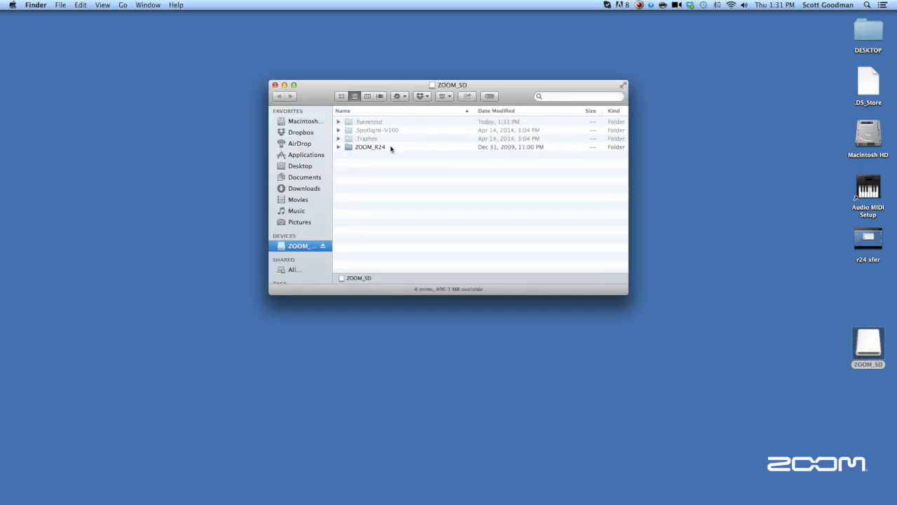
In Finder, drill through ZOOM_R24 > PROJECT > PRJ000 into AUDIO listing the WAV files
double_click(370, 147)
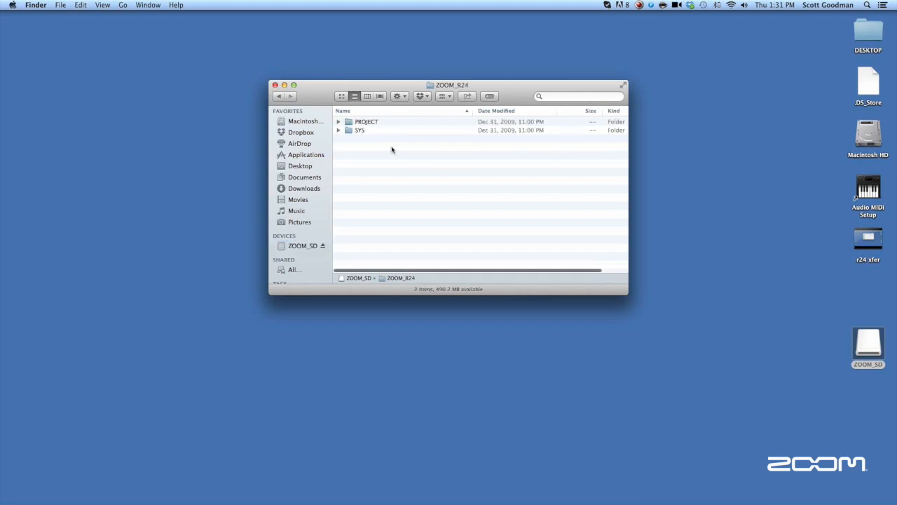
click(366, 121)
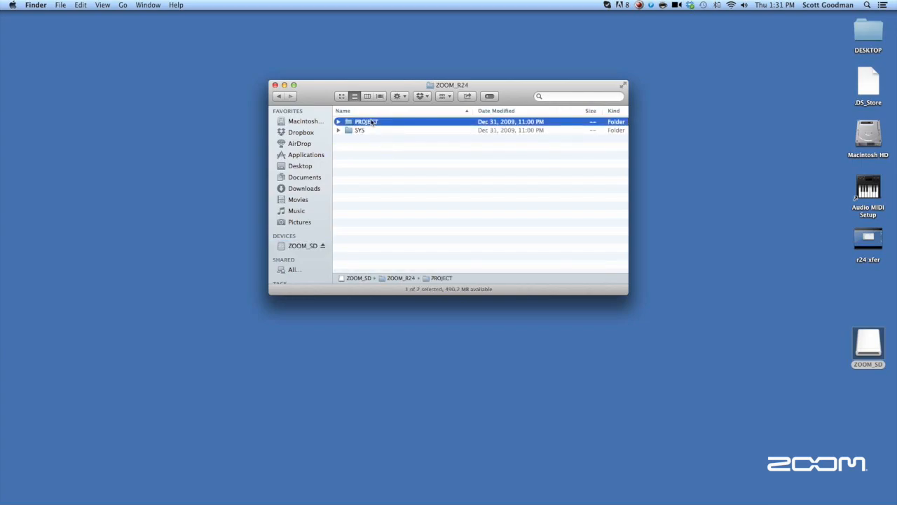
double_click(365, 121)
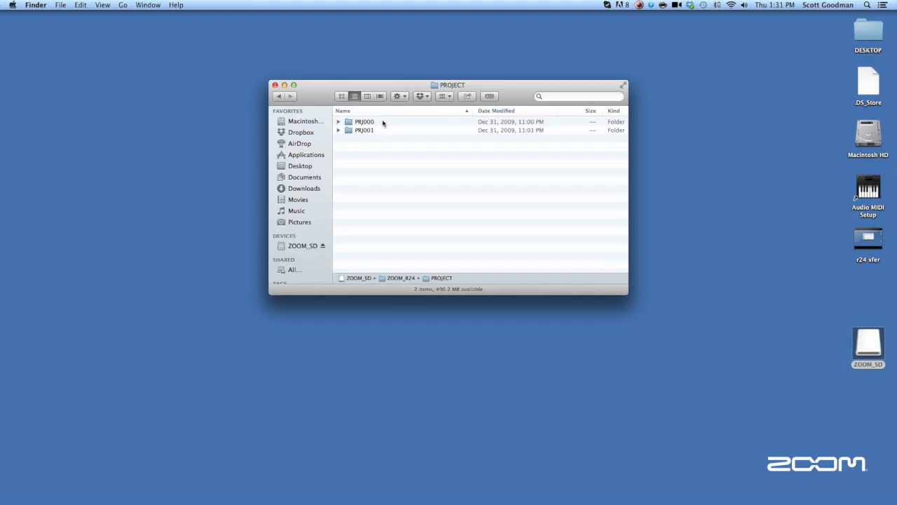
click(364, 120)
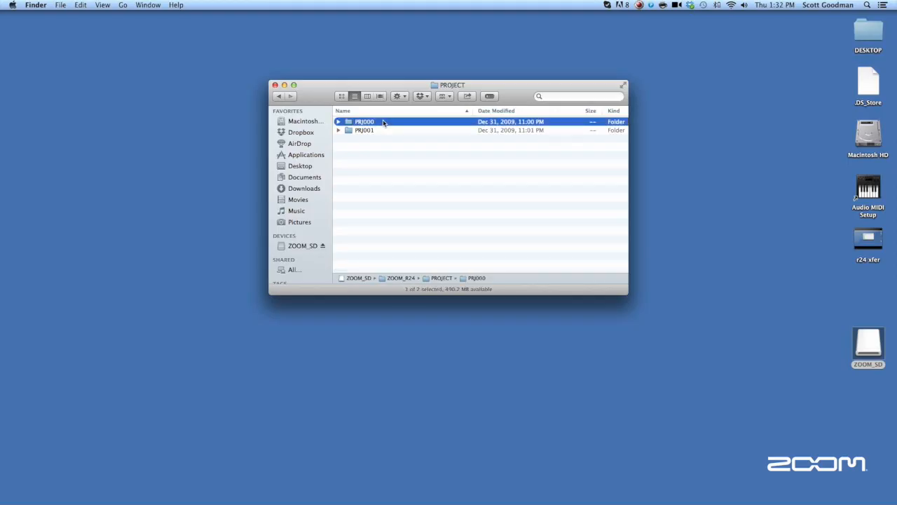
double_click(364, 121)
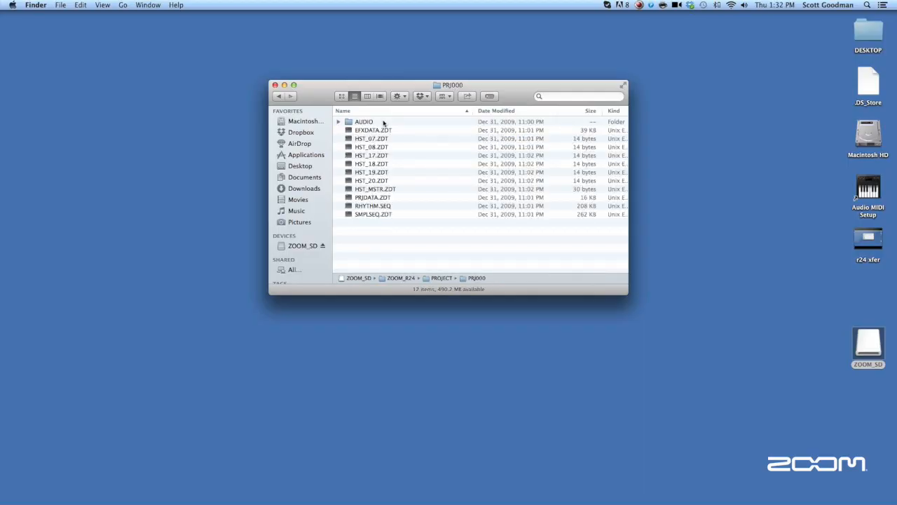
double_click(364, 120)
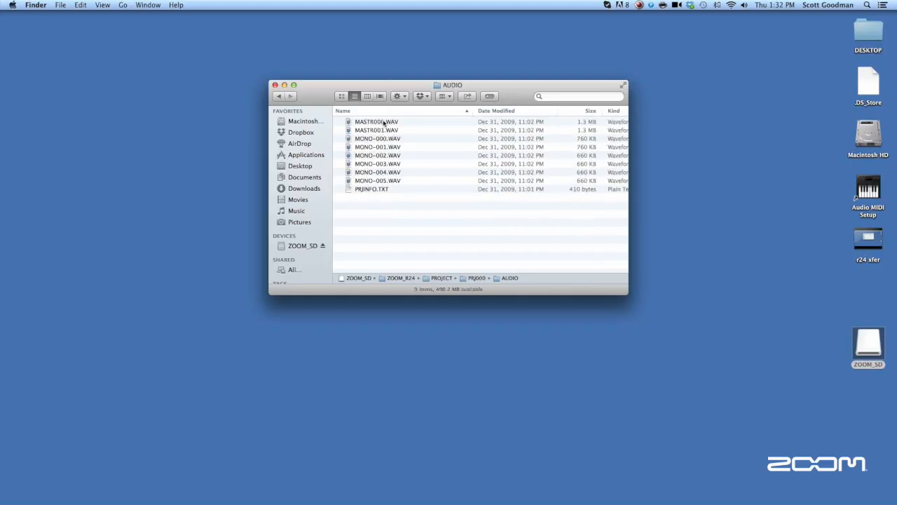